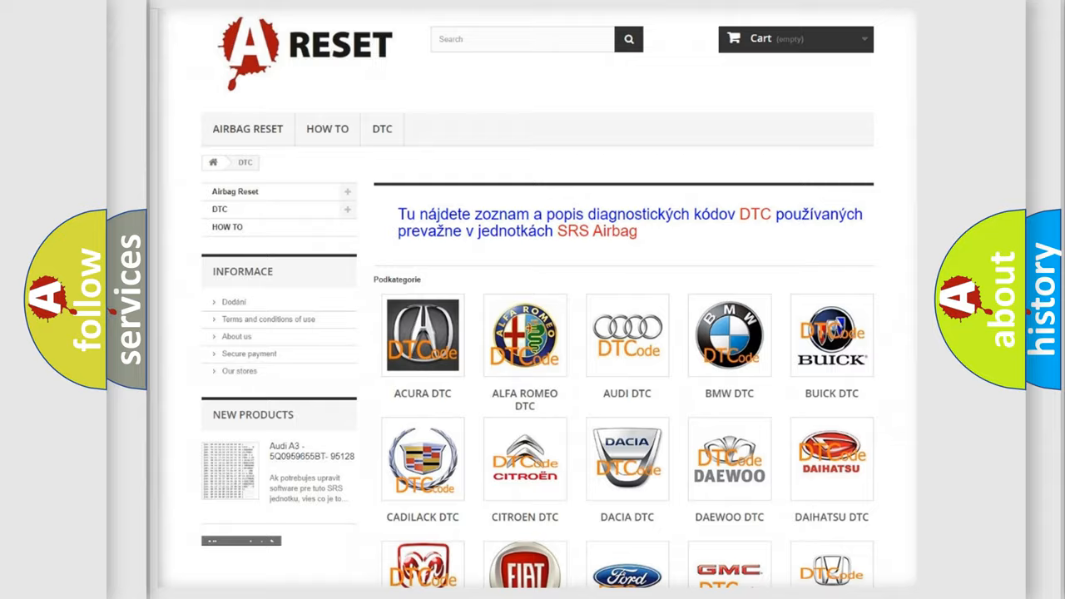
Choose Lincoln from the DTC brand grid and browse its trouble code list
scroll("down", 3)
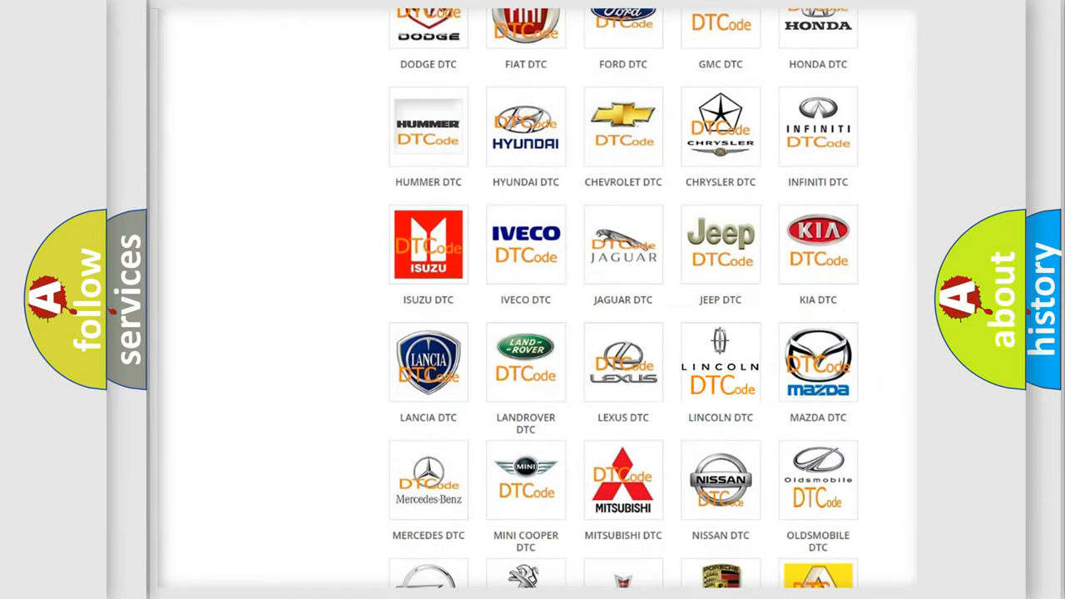
left_click(720, 362)
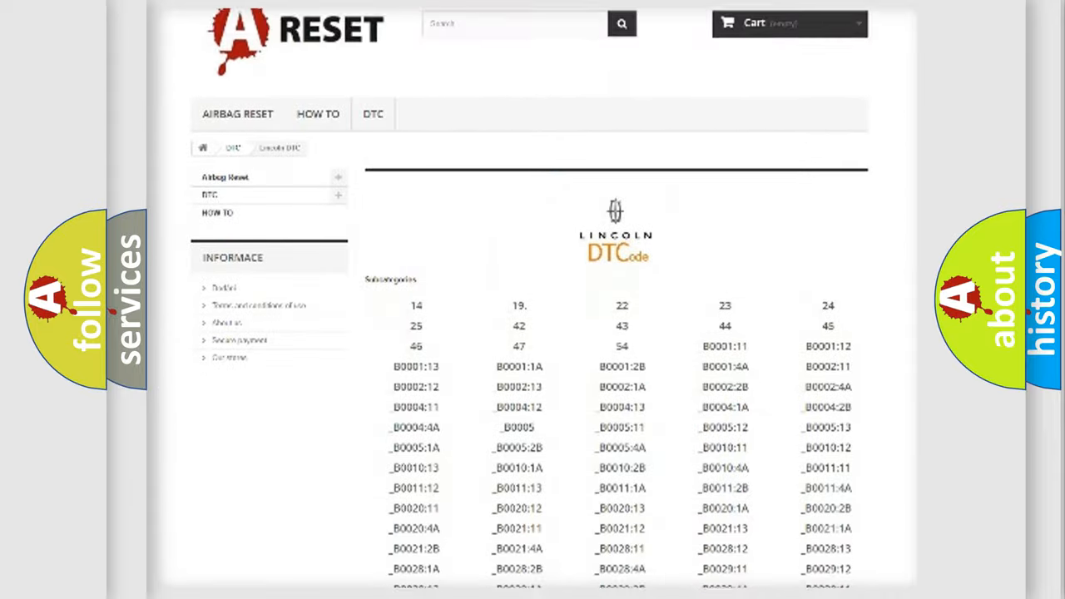
scroll("down", 3)
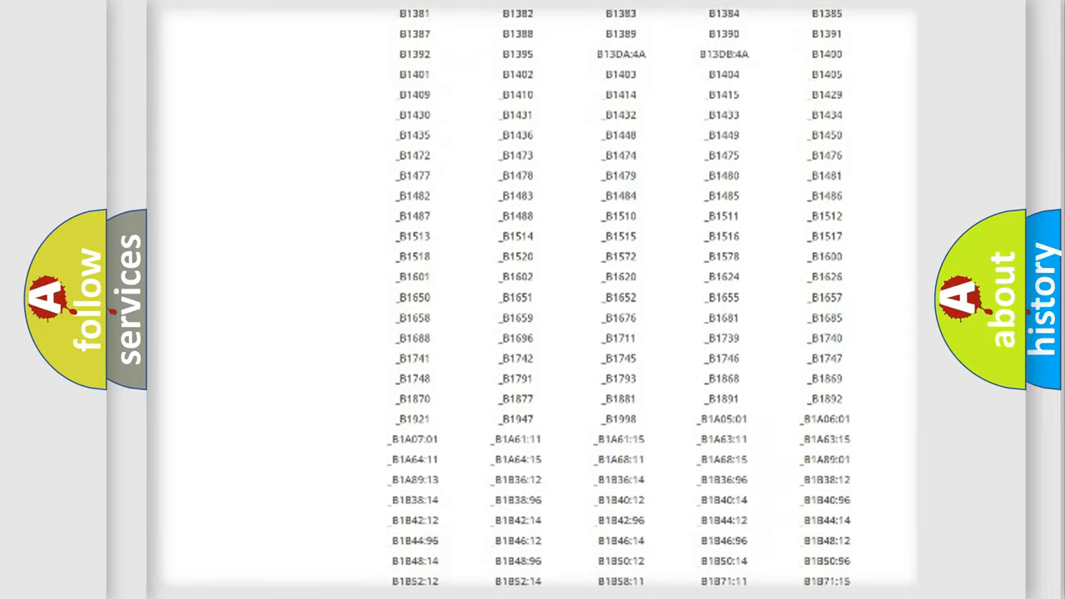
scroll("up", 3)
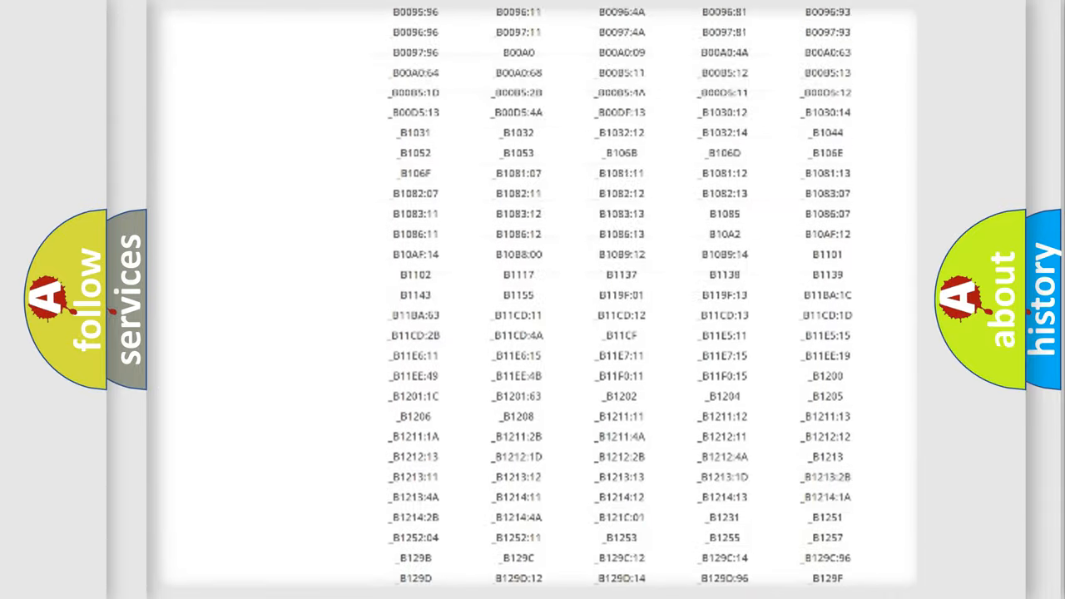
scroll("up", 3)
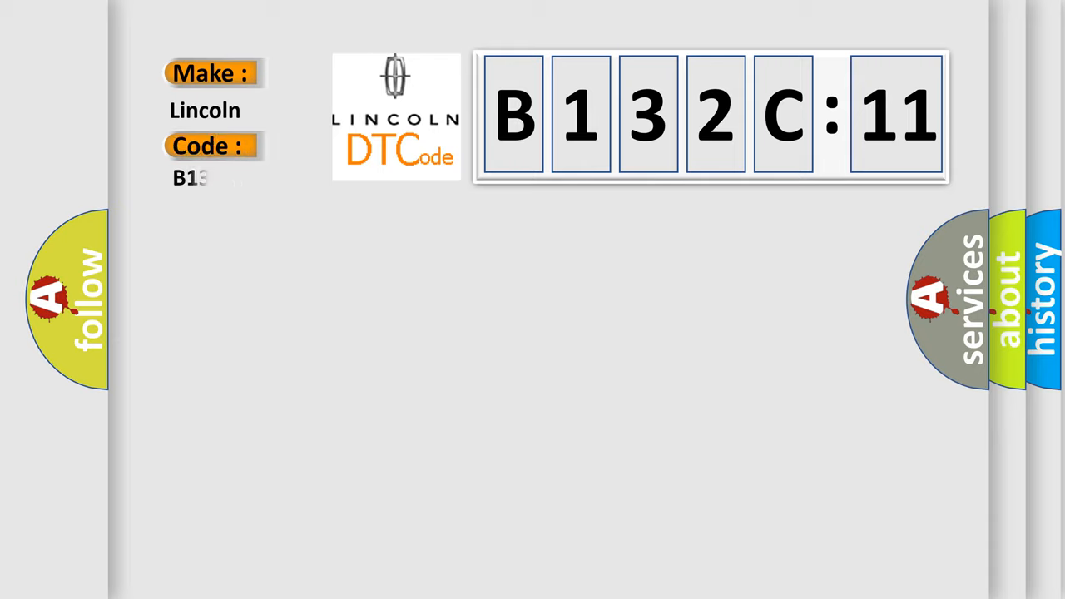
Complete the Code field to read B132C11 under the Lincoln make label
type("2C11")
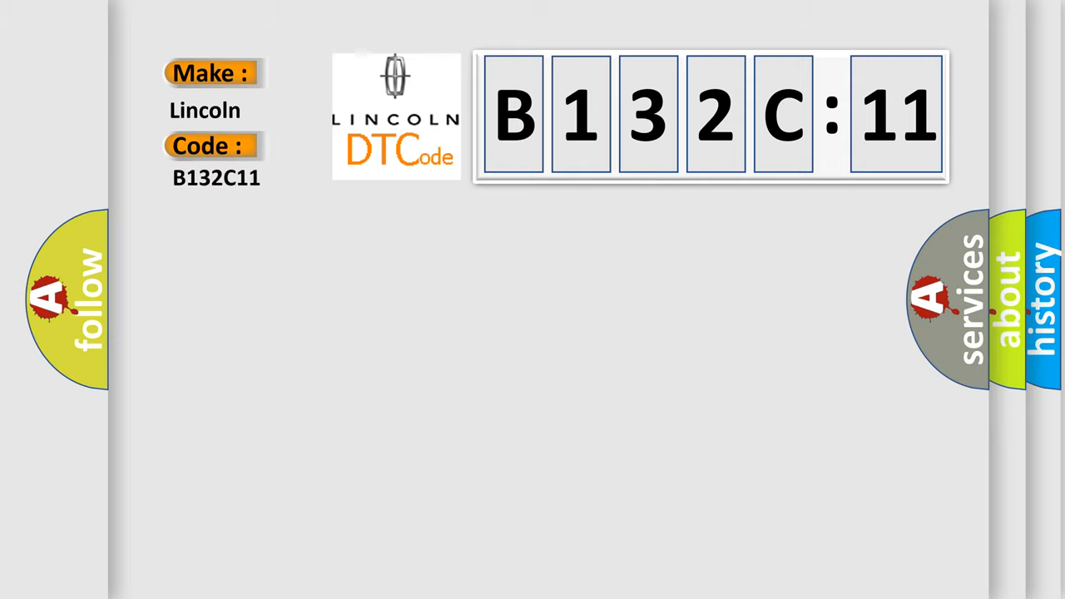